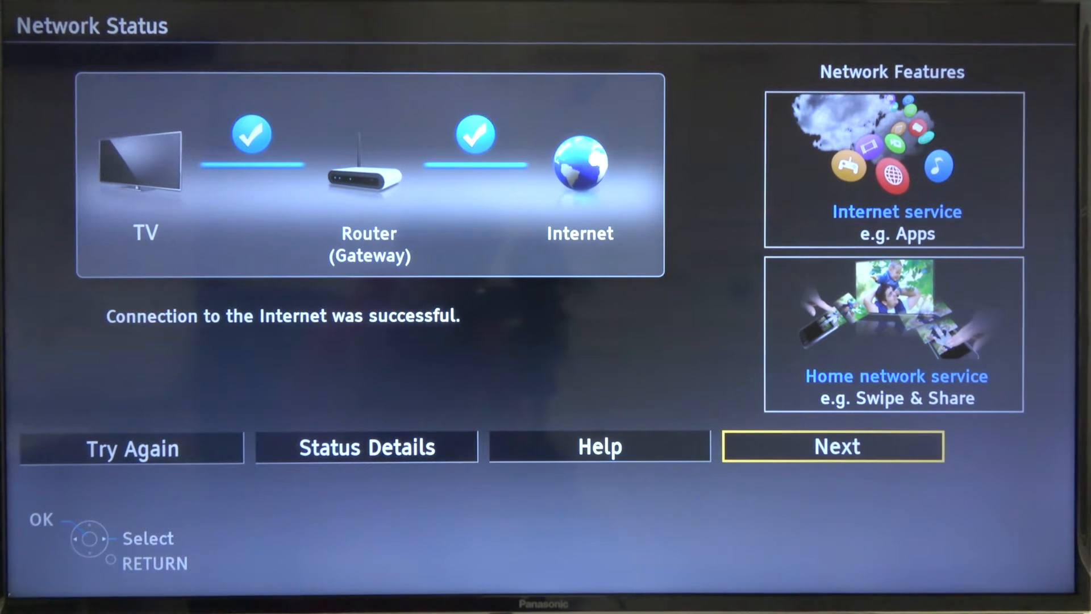
Step: Confirm the successful network status check and move on to TV signal selection
{"action": "left_click", "coordinate": [833, 446]}
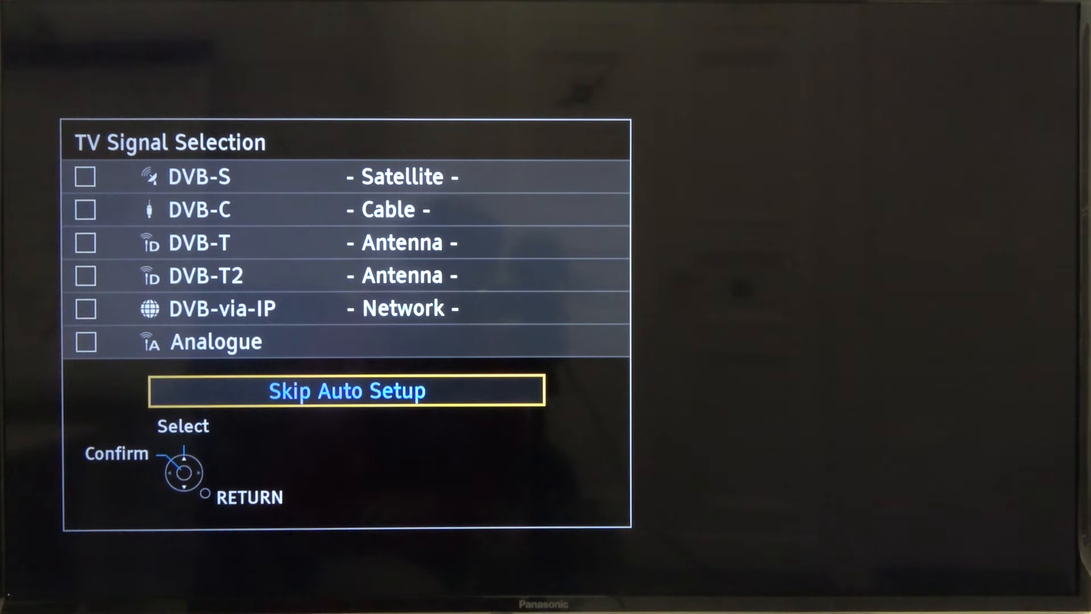
Step: Choose Skip Auto Setup, leaving all TV signal types unticked
{"action": "left_click", "coordinate": [346, 390]}
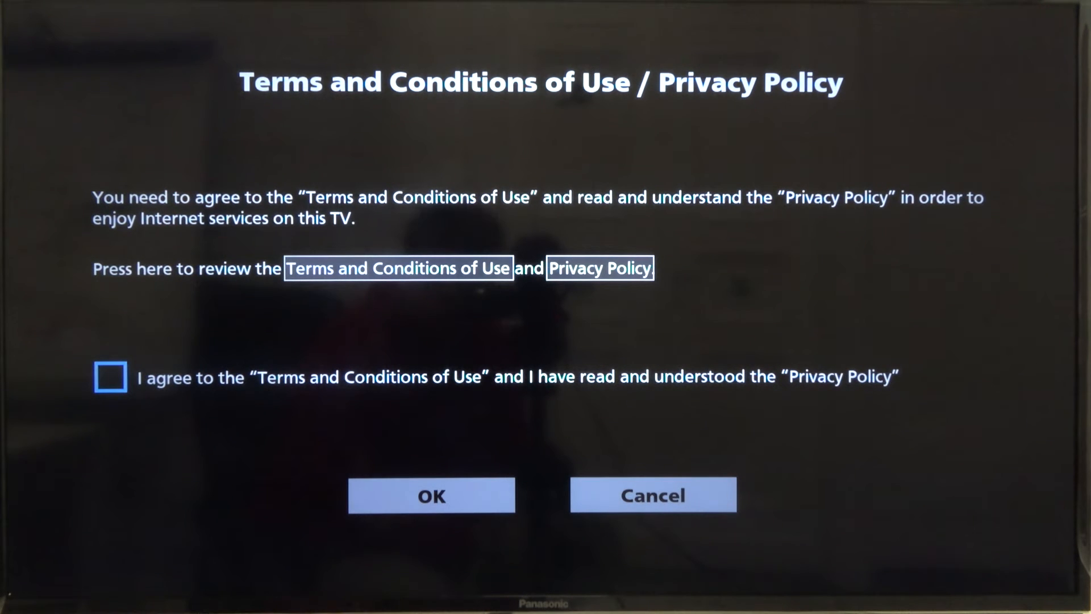
Step: Tick agreement to the Terms and Conditions of Use and Privacy Policy
{"action": "left_click", "coordinate": [109, 377]}
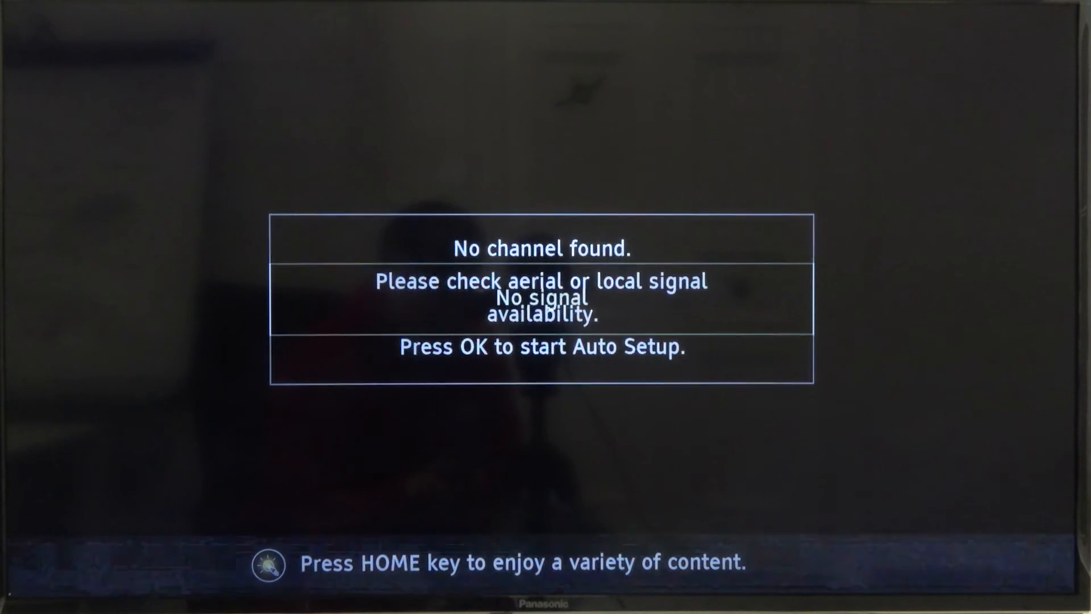
Step: Show the Welcome to Home screen with Live TV, Apps and Devices via the HOME key
{"action": "key", "text": "home"}
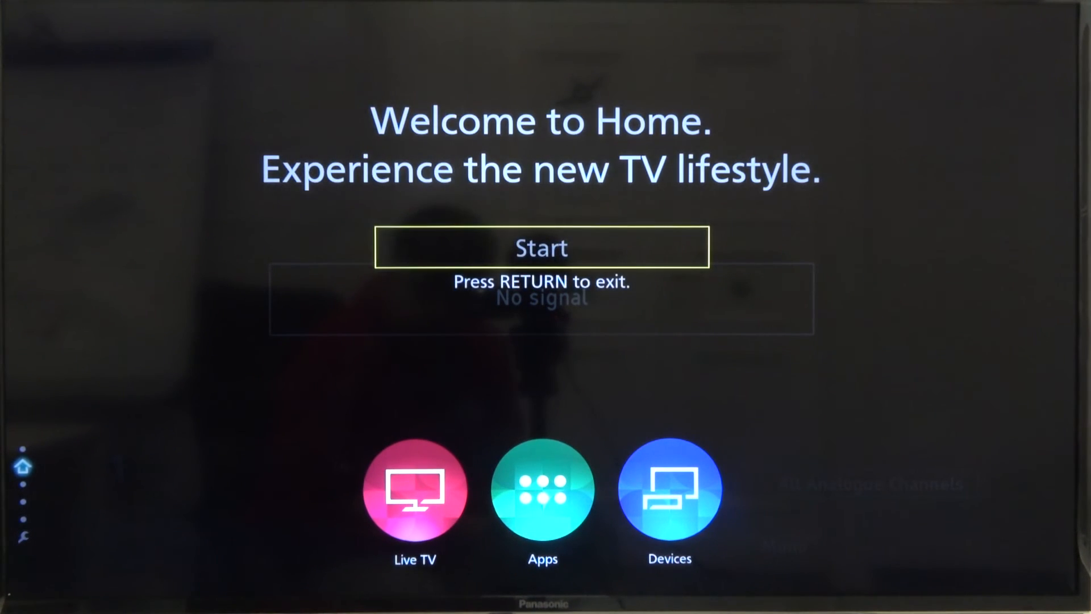